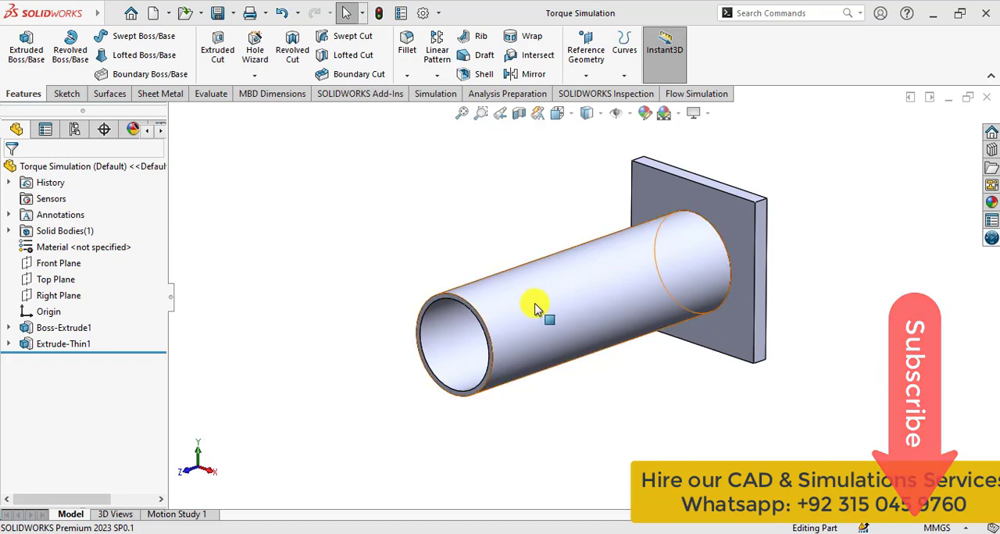
# Inspect the pipe feature and orbit the model to see the plate side
pyautogui.click(63, 343)
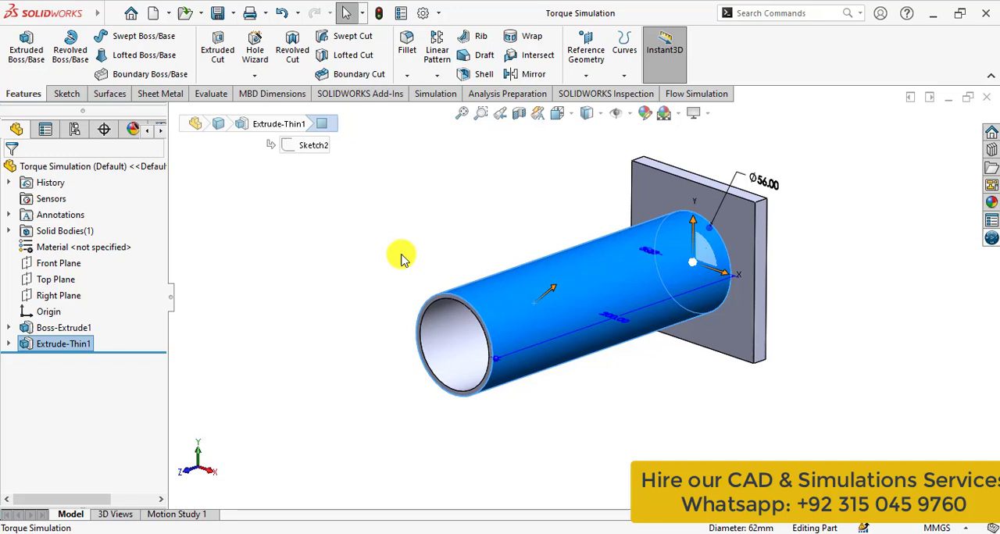
pyautogui.moveTo(400, 256); pyautogui.dragTo(409, 359)
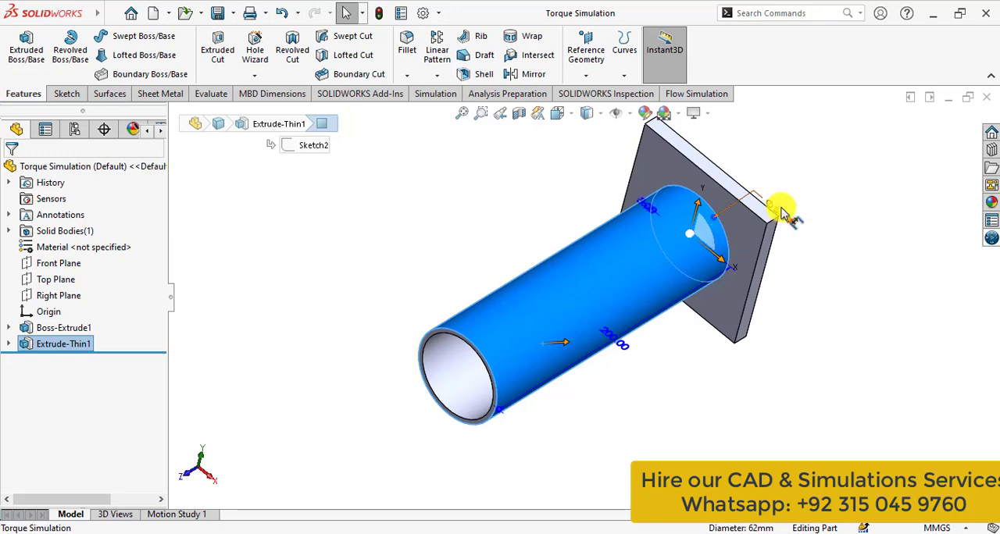
pyautogui.moveTo(789, 222)
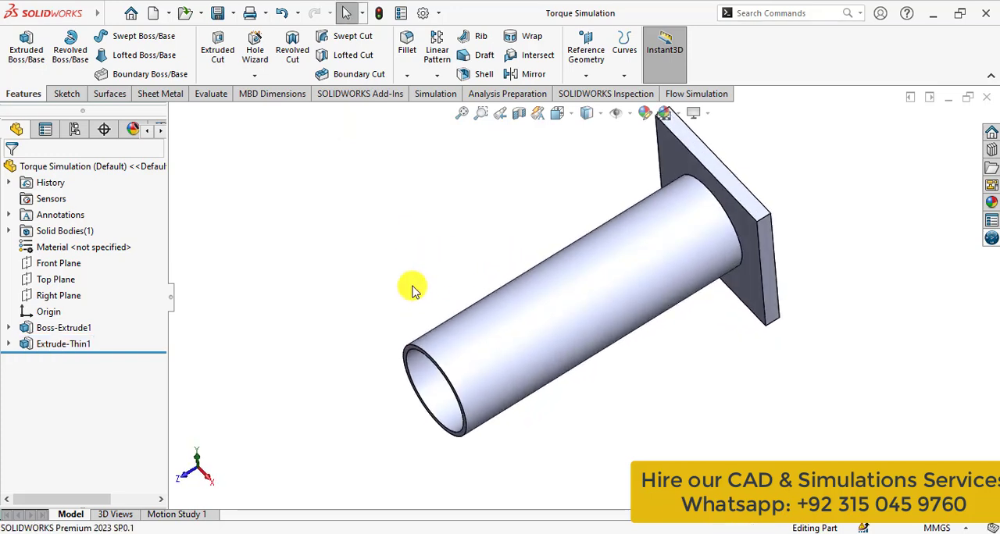
pyautogui.moveTo(413, 161)
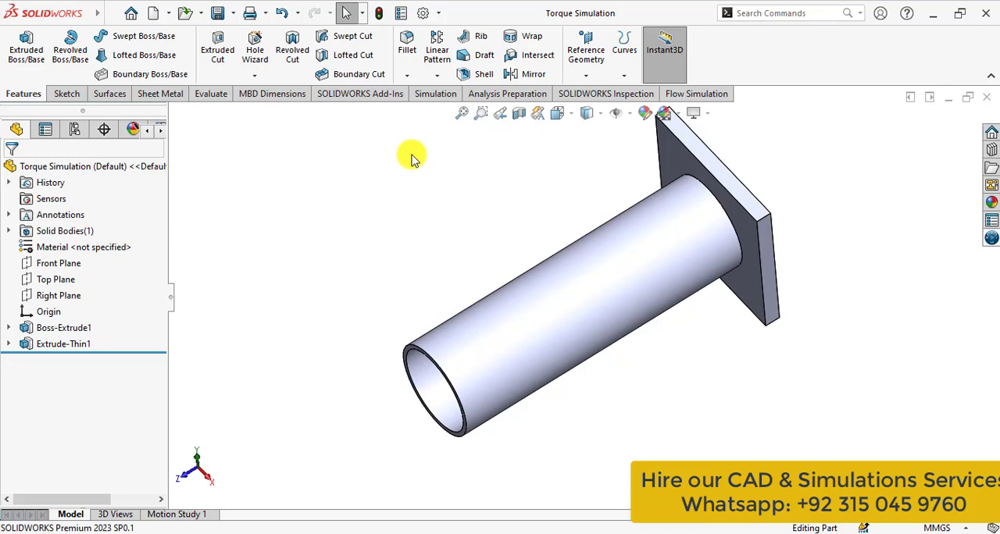
# Create a new Static study, Static 1, from the Simulation tools
pyautogui.click(434, 94)
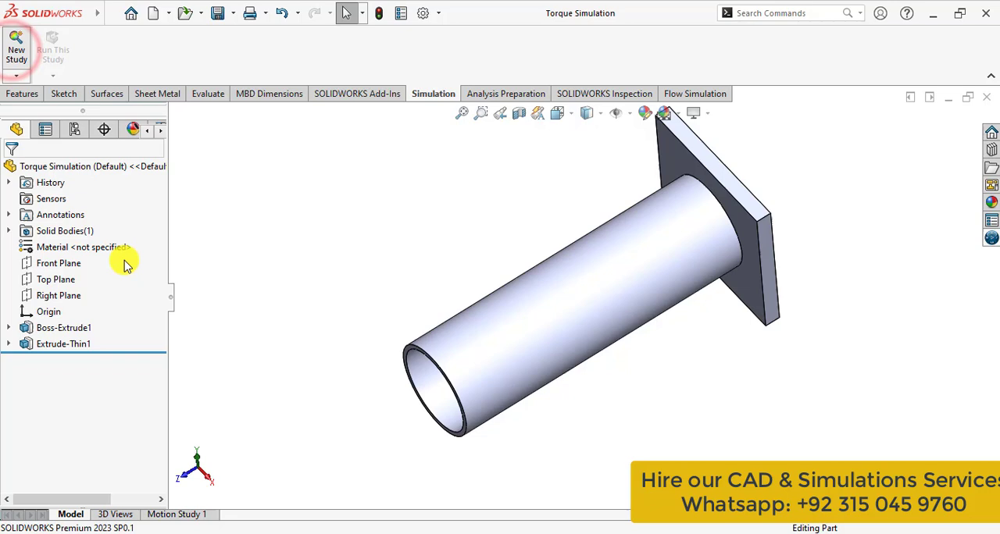
pyautogui.click(15, 44)
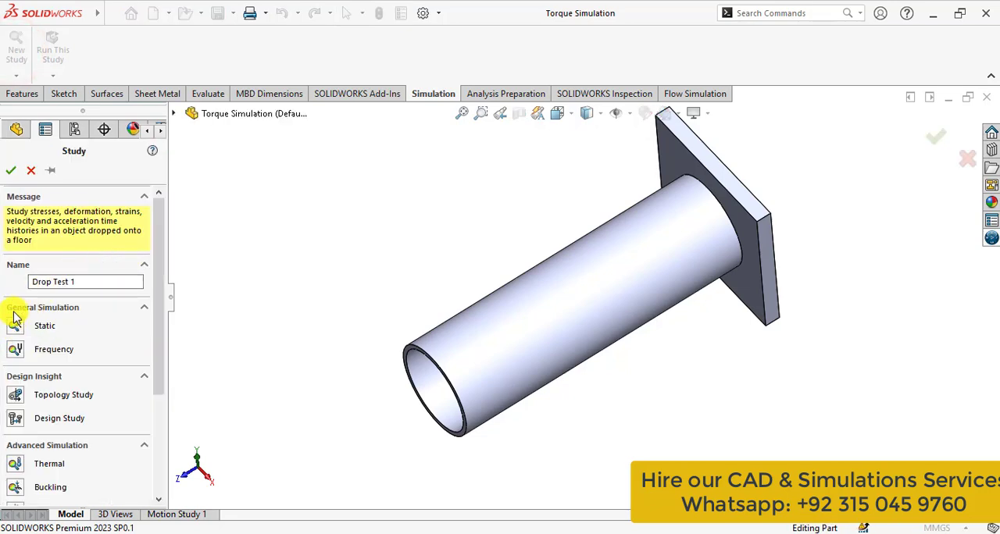
pyautogui.click(44, 325)
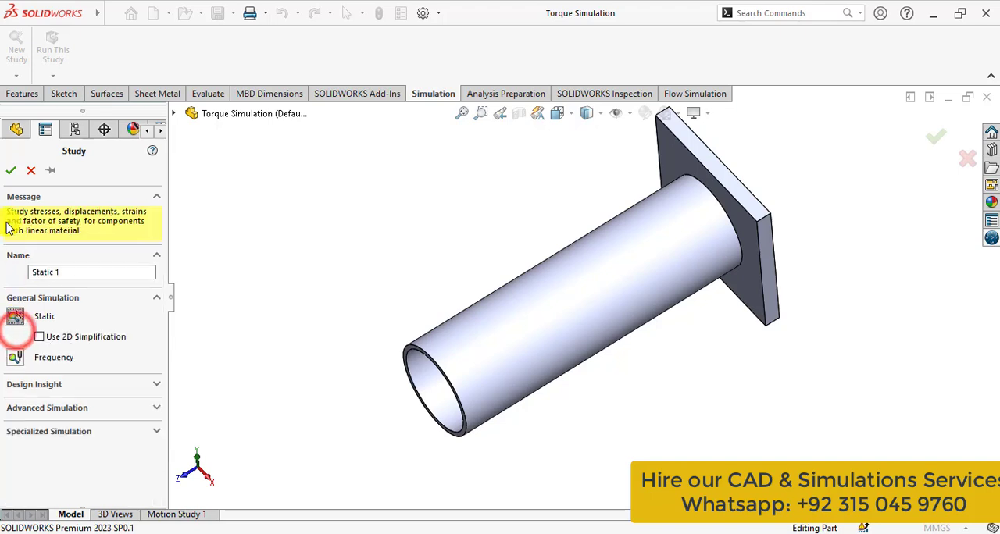
pyautogui.click(11, 170)
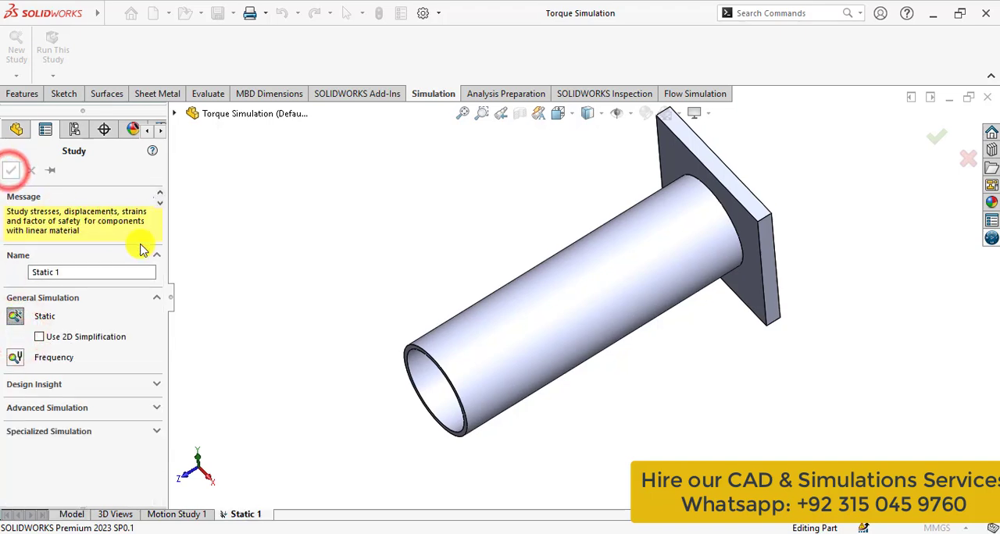
pyautogui.click(11, 170)
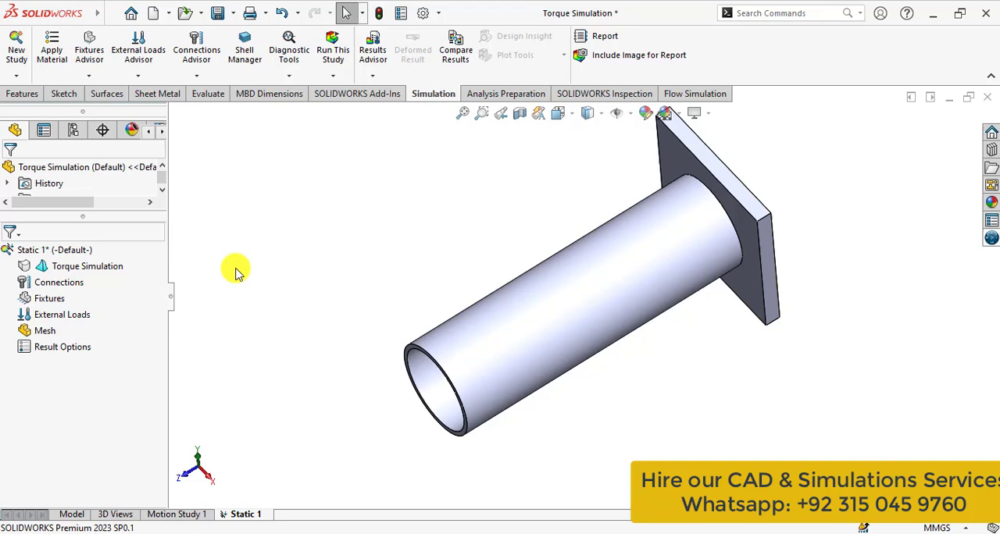
# Assign 1060 Alloy to the pipe body via Apply Favorite Material
pyautogui.moveTo(238, 273); pyautogui.dragTo(340, 267)
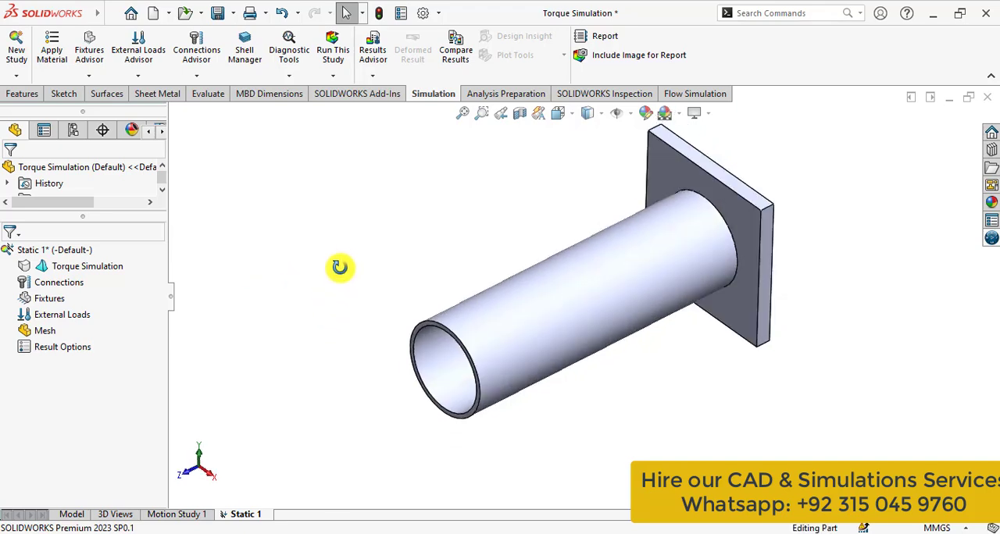
pyautogui.rightClick(65, 266)
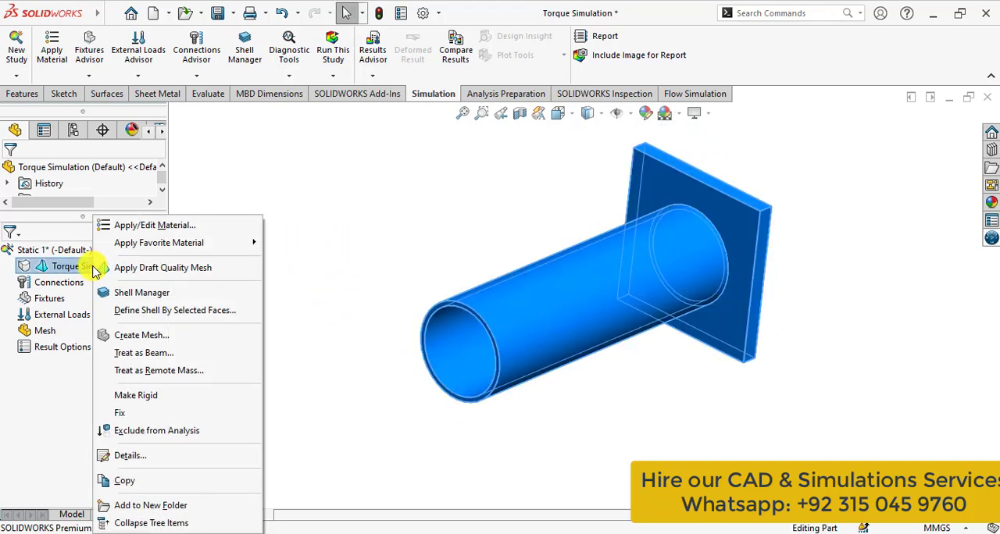
pyautogui.moveTo(160, 242)
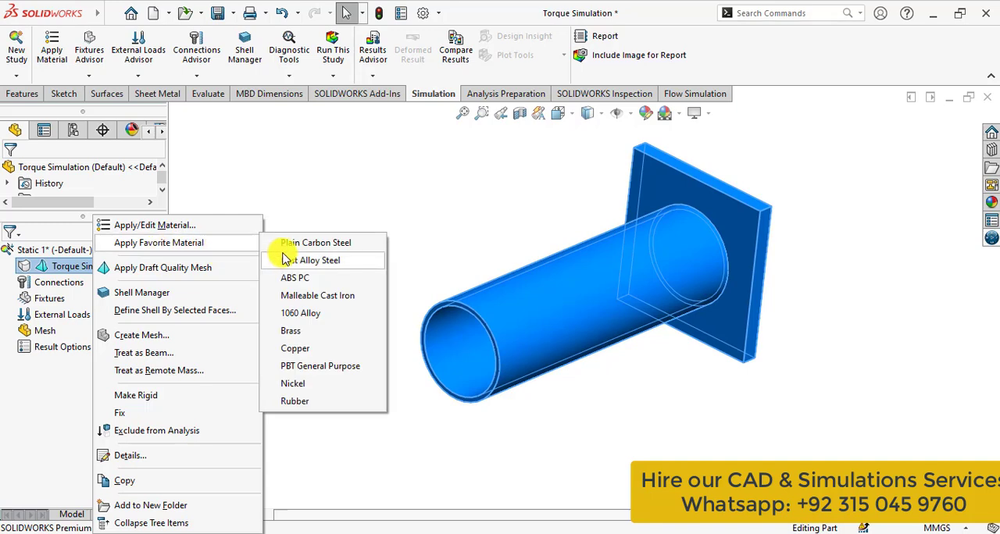
pyautogui.click(302, 312)
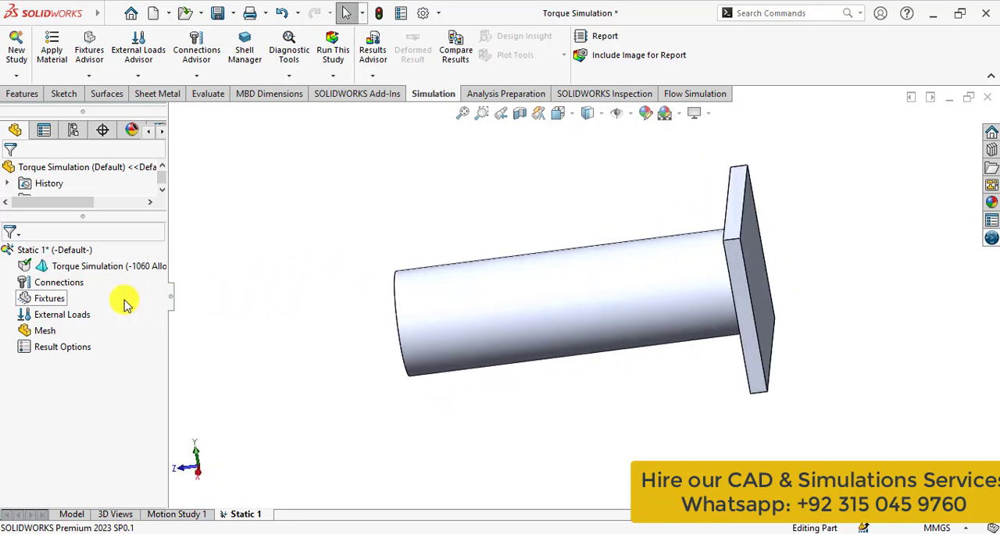
# Apply a Fixed Geometry restraint to the end plate's back face
pyautogui.rightClick(49, 297)
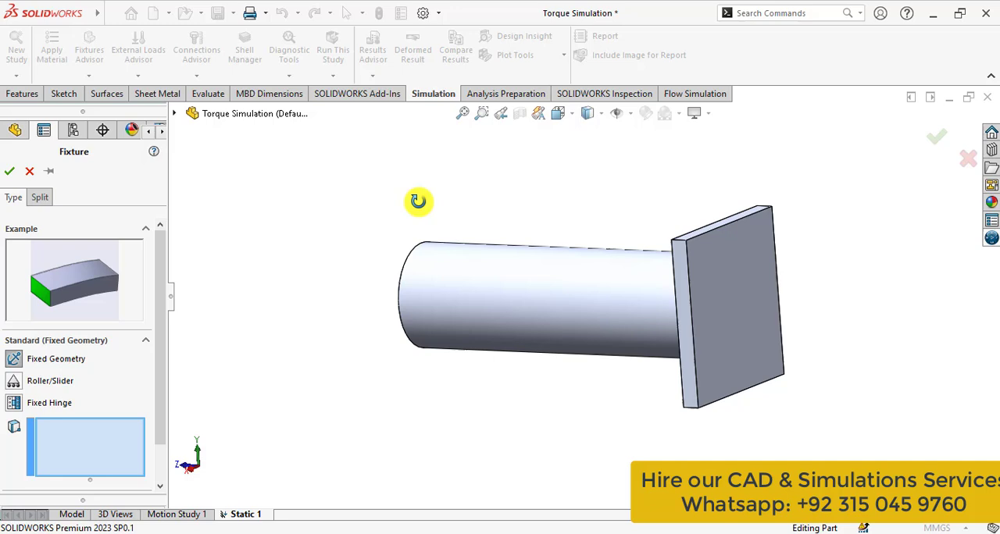
pyautogui.click(612, 304)
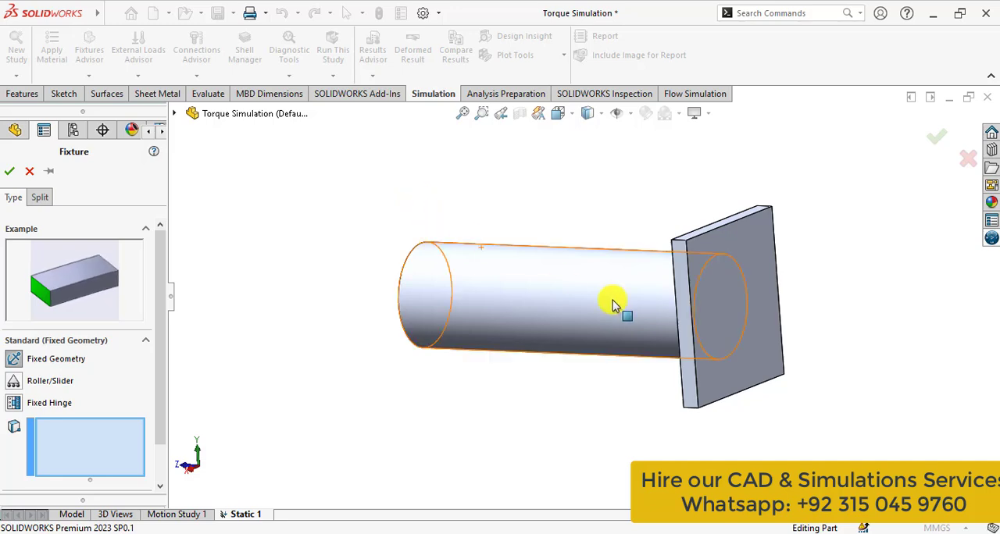
pyautogui.click(749, 305)
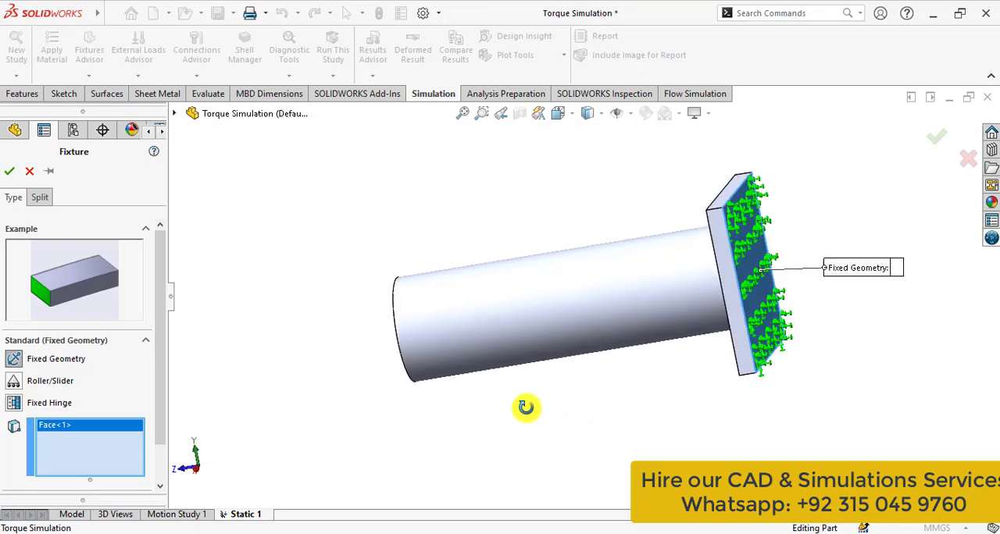
pyautogui.moveTo(524, 406); pyautogui.dragTo(537, 422)
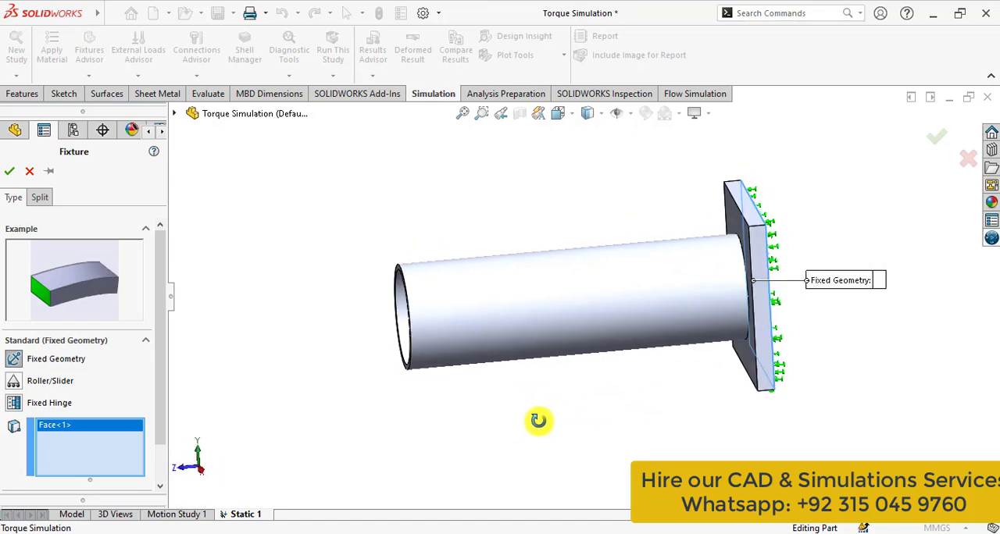
pyautogui.moveTo(537, 421); pyautogui.dragTo(531, 242)
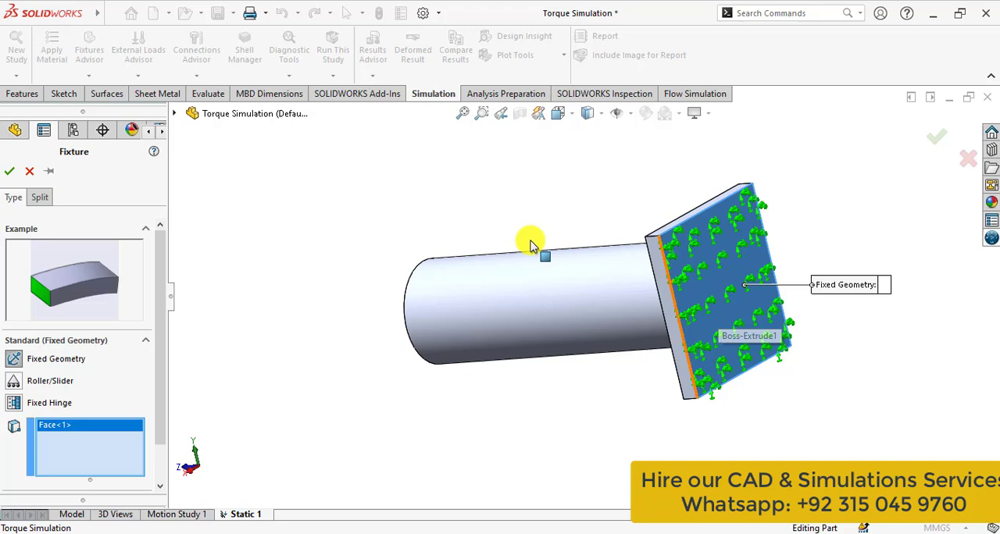
pyautogui.click(9, 172)
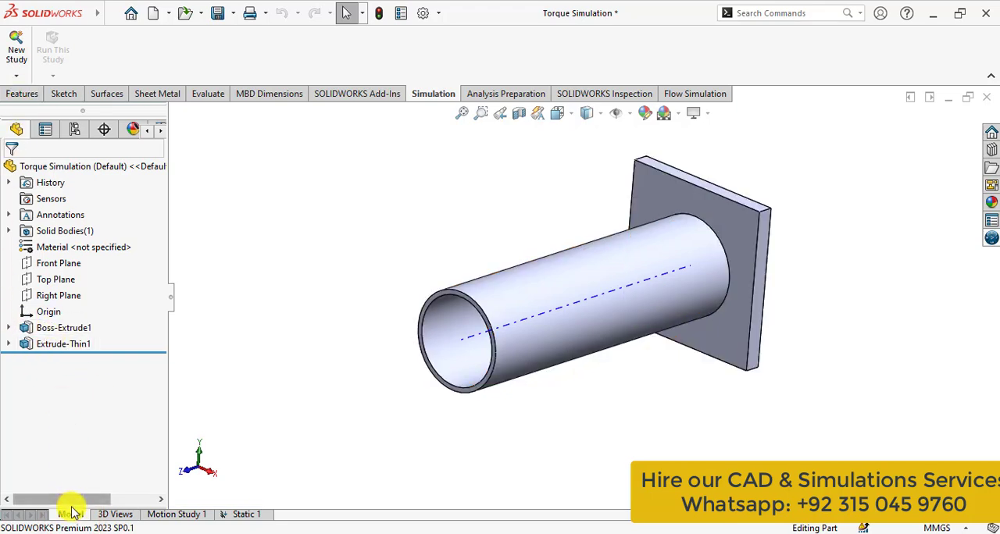
# Create reference axis Axis1 through the pipe's cylindrical face, then return to Static 1
pyautogui.click(22, 94)
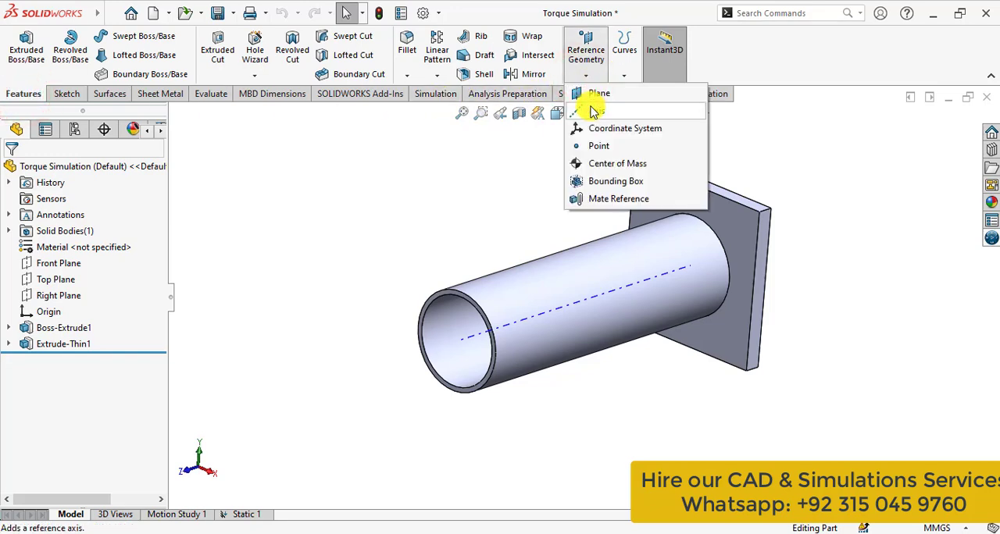
pyautogui.click(593, 109)
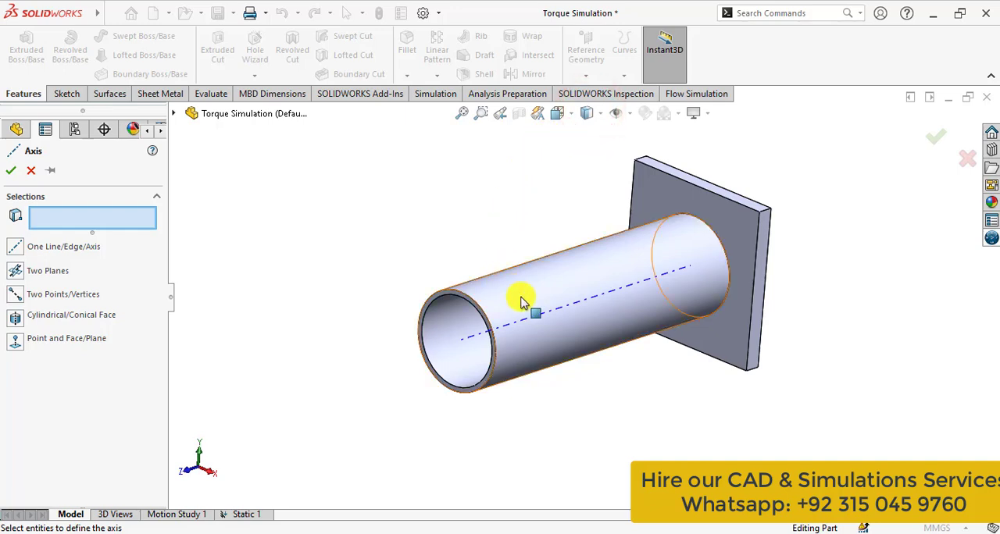
pyautogui.click(523, 300)
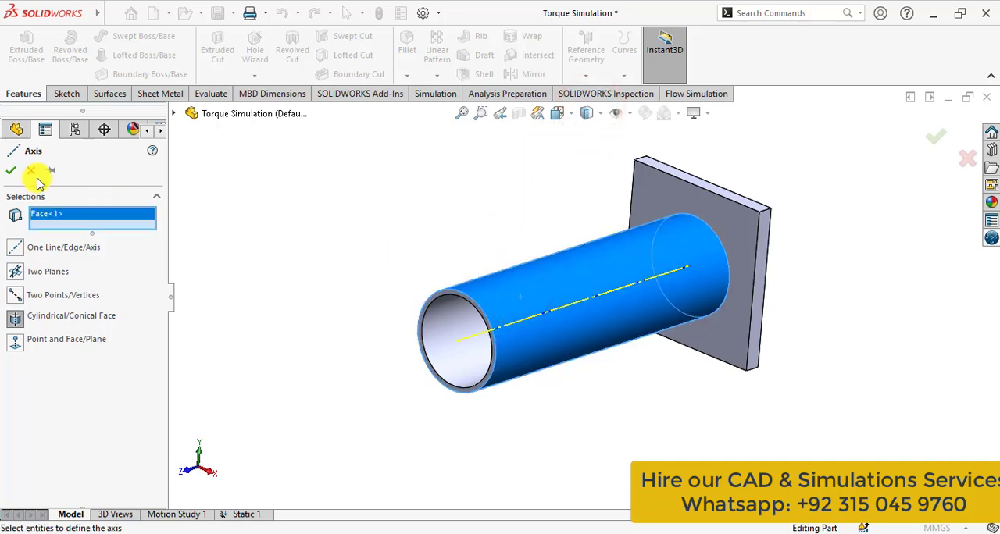
pyautogui.click(11, 170)
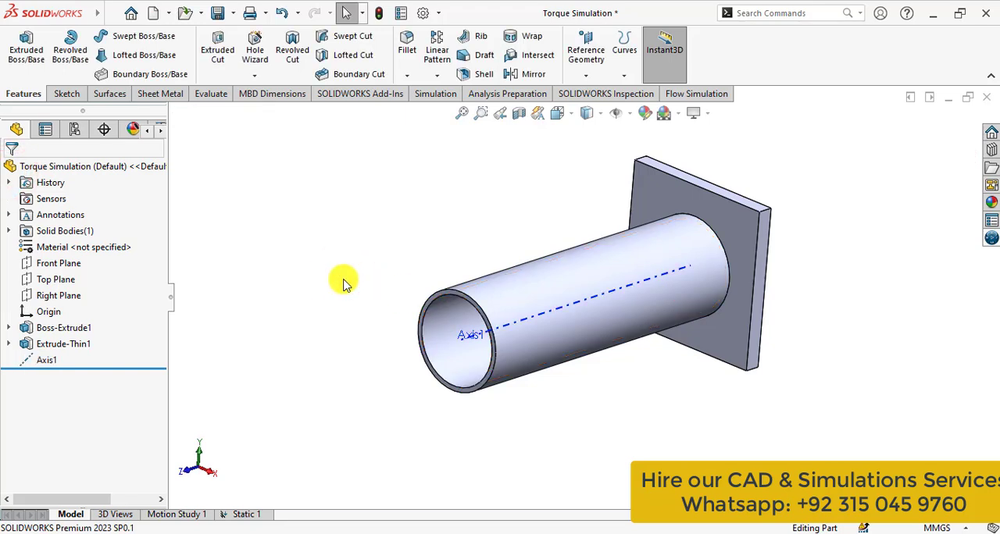
pyautogui.click(247, 515)
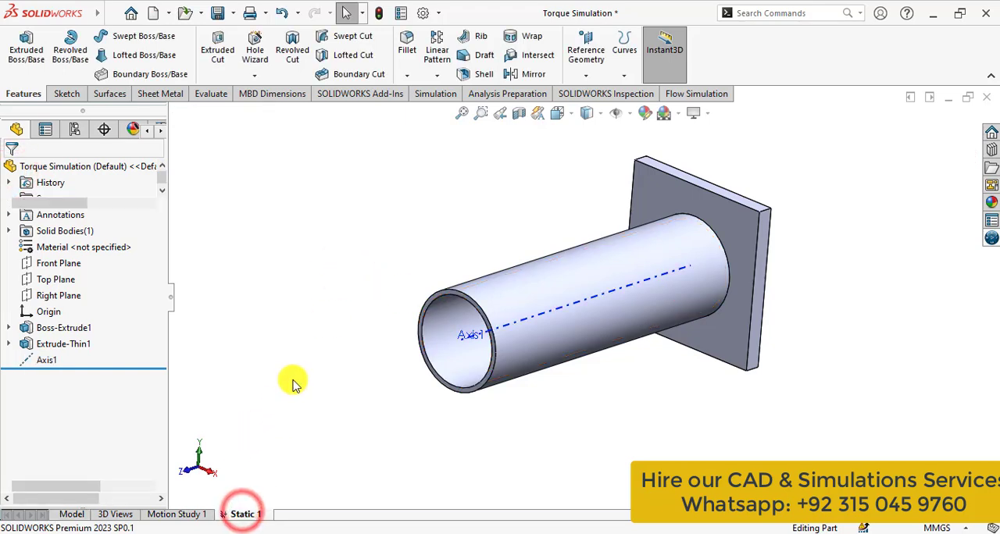
# Start a Torque load on the pipe's outer face about Axis1
pyautogui.click(244, 516)
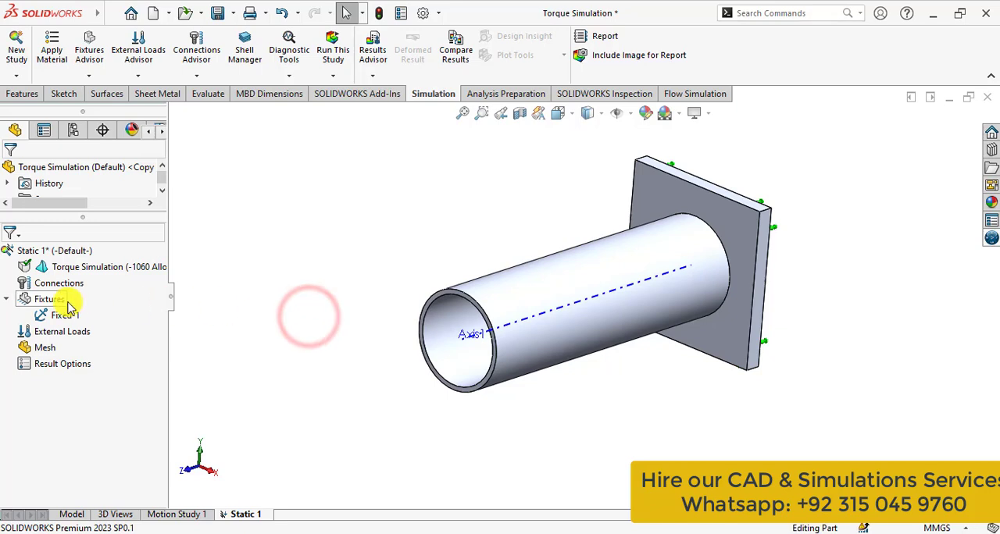
pyautogui.rightClick(62, 332)
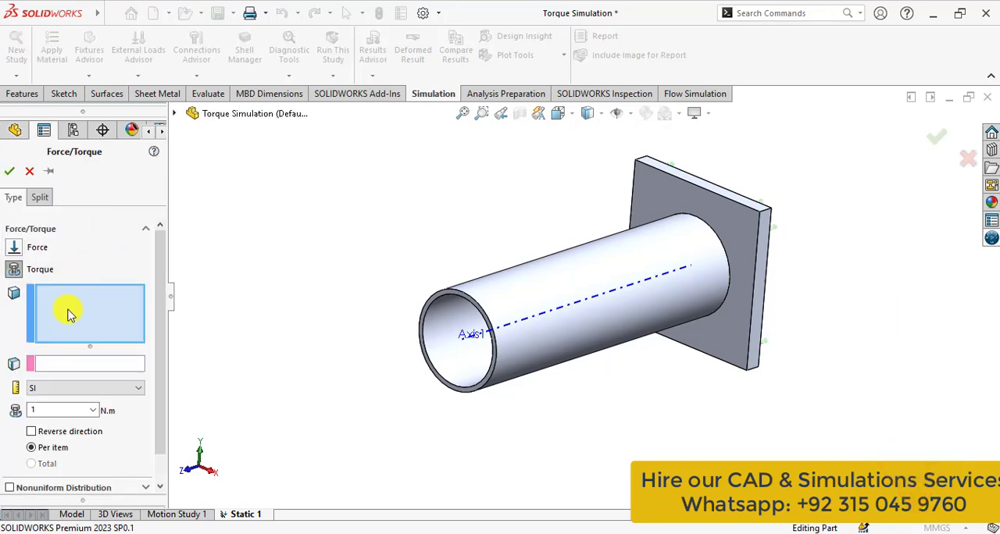
pyautogui.moveTo(69, 313)
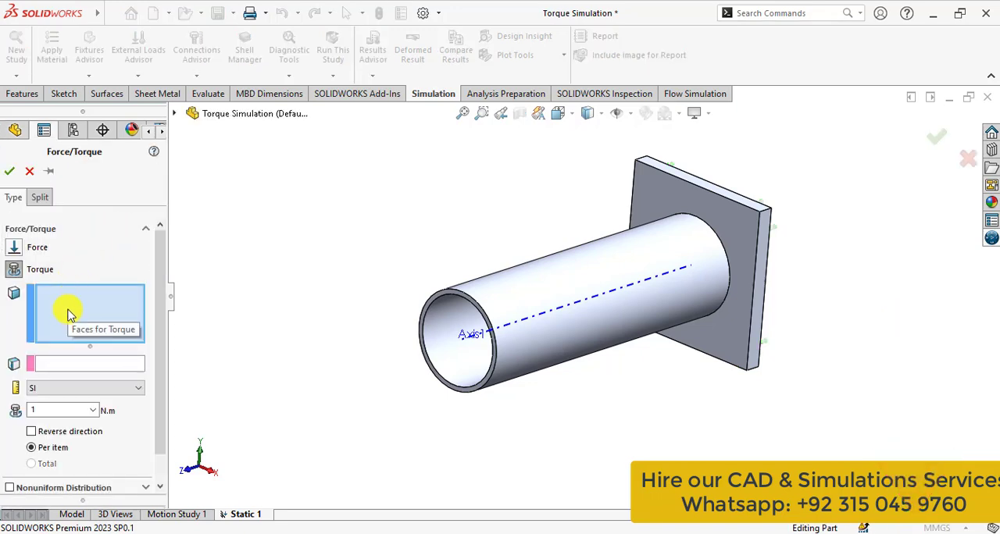
pyautogui.click(549, 306)
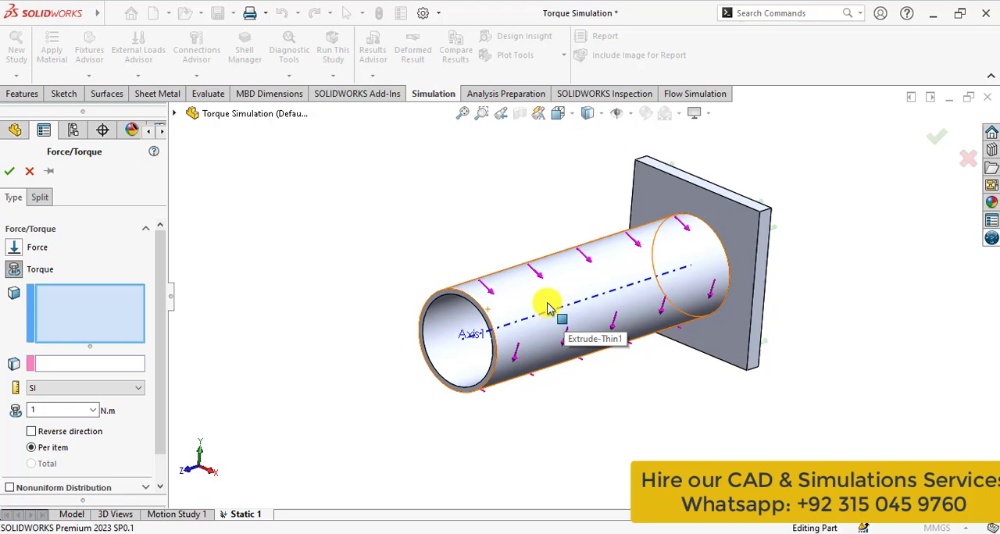
pyautogui.click(537, 303)
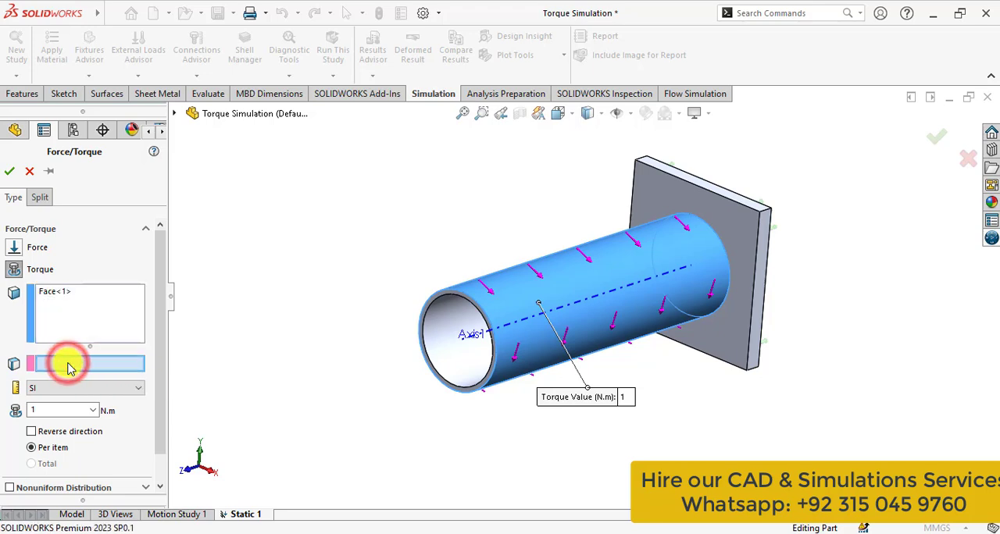
pyautogui.moveTo(500, 331)
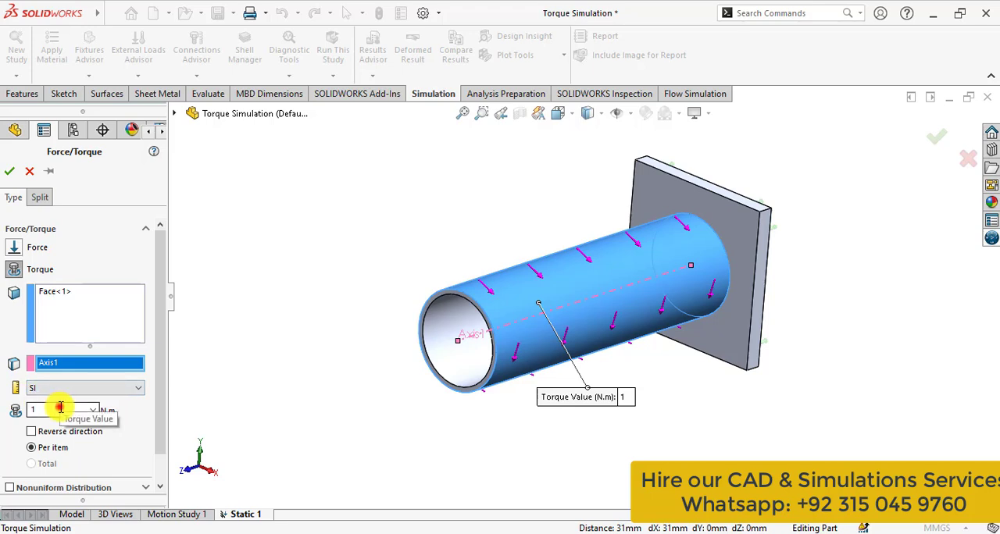
# Set the torque value to 75 N·m and confirm the load
pyautogui.click(57, 410)
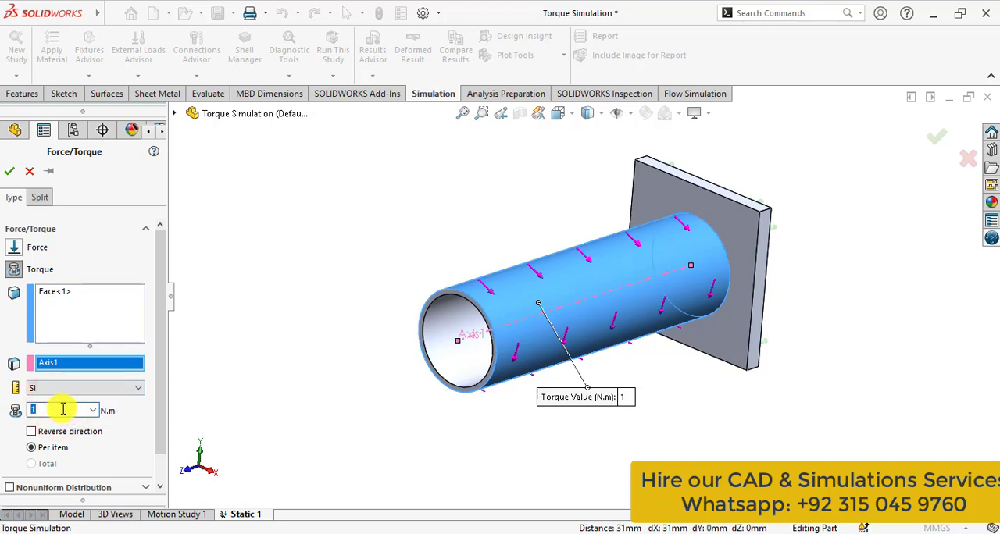
pyautogui.write('7')
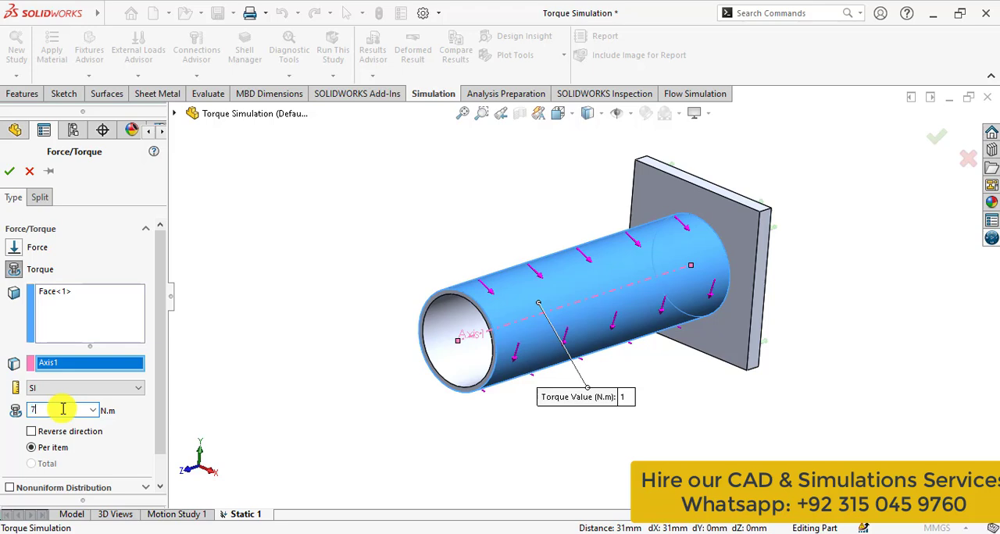
pyautogui.write('5')
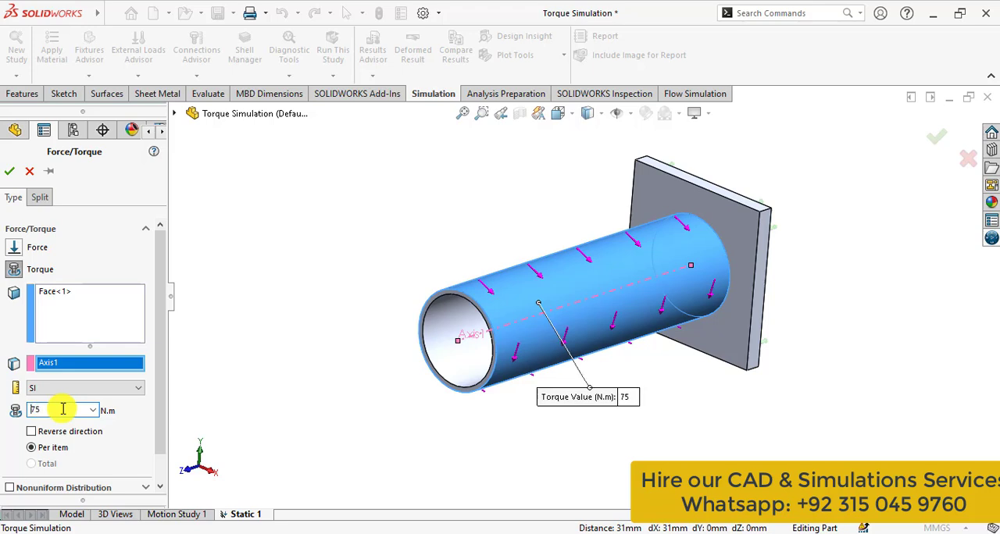
pyautogui.click(10, 172)
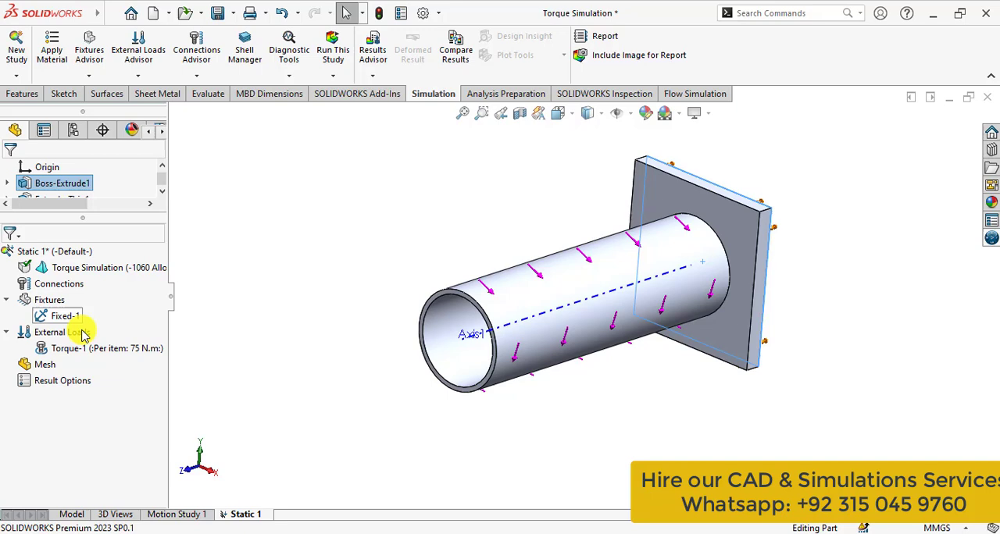
# Mesh the model with a curvature-based mesh from Mesh Parameters
pyautogui.rightClick(44, 364)
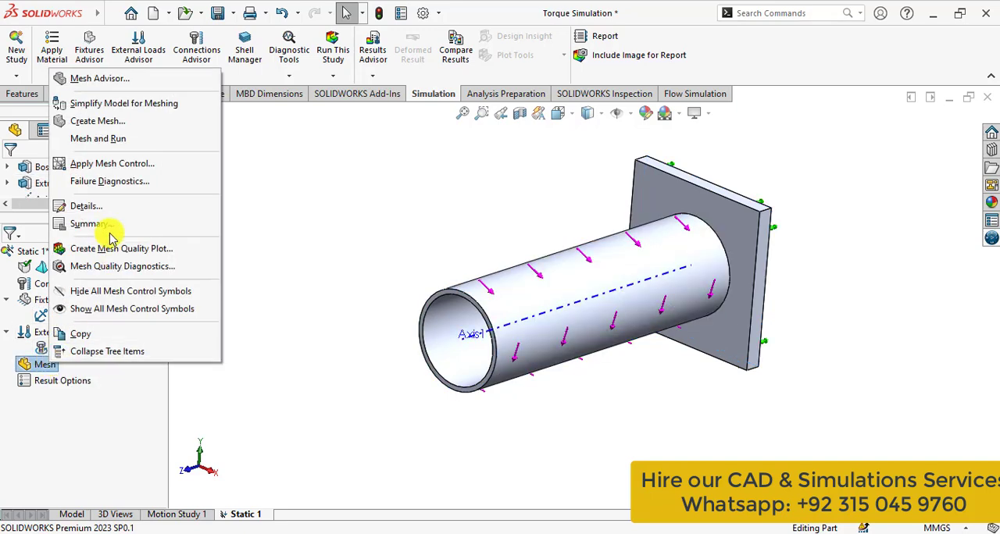
pyautogui.click(97, 121)
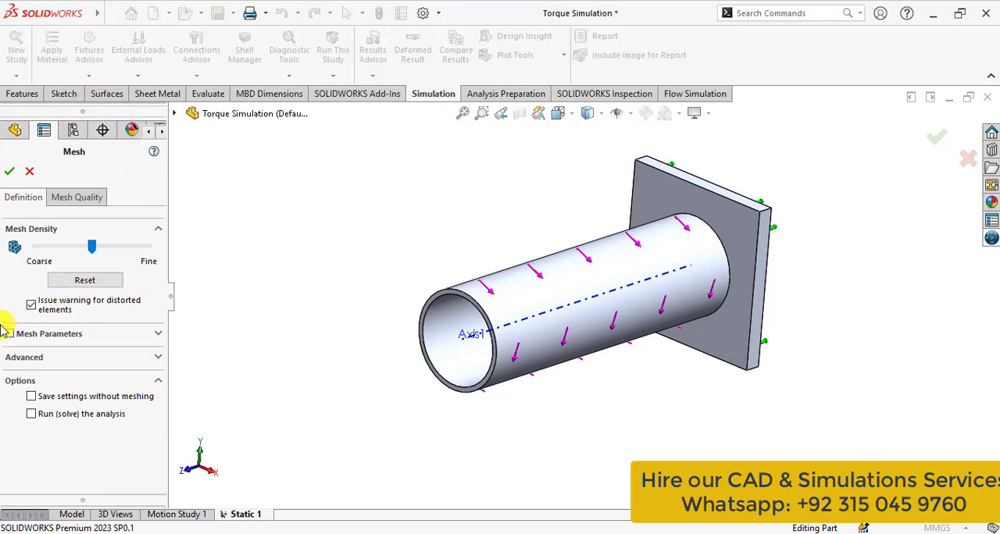
pyautogui.click(50, 334)
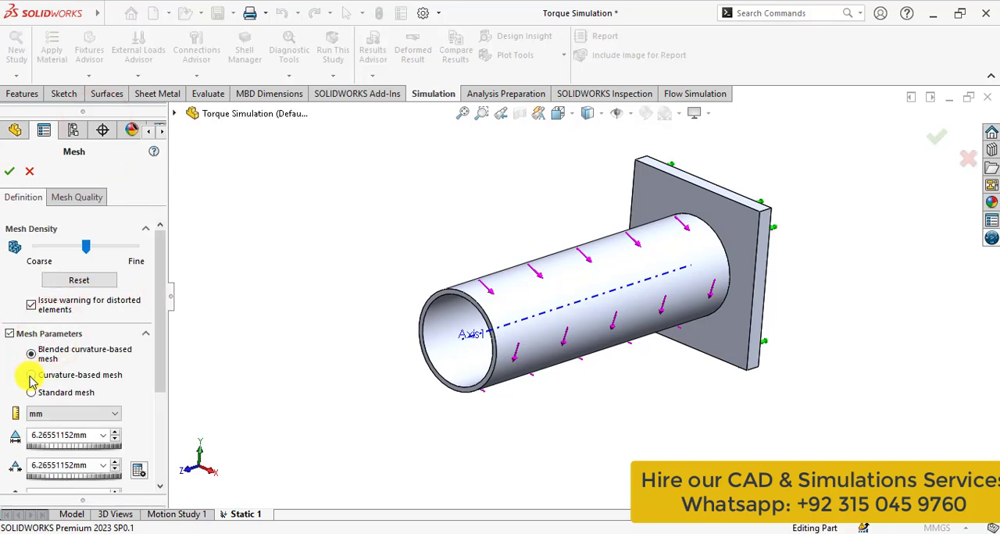
pyautogui.click(31, 375)
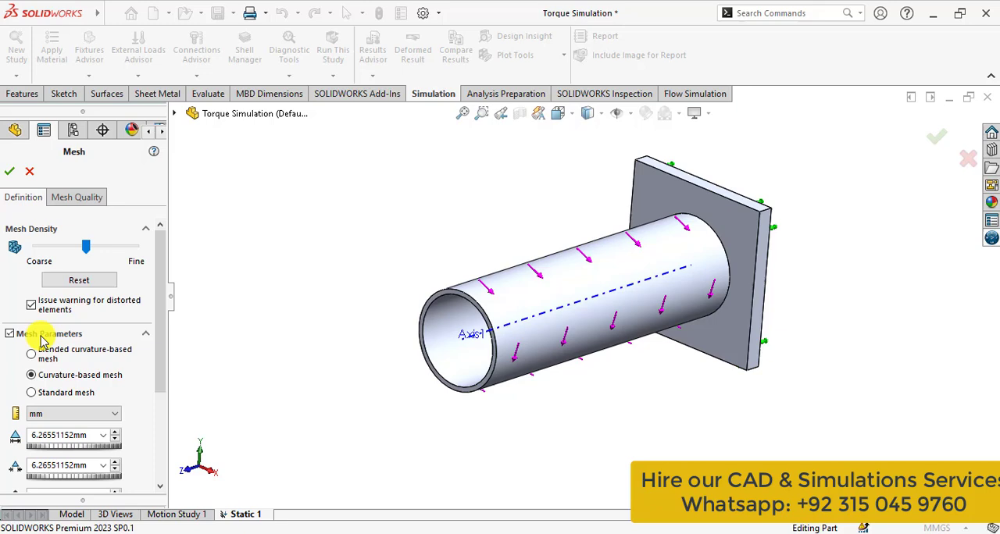
pyautogui.click(9, 172)
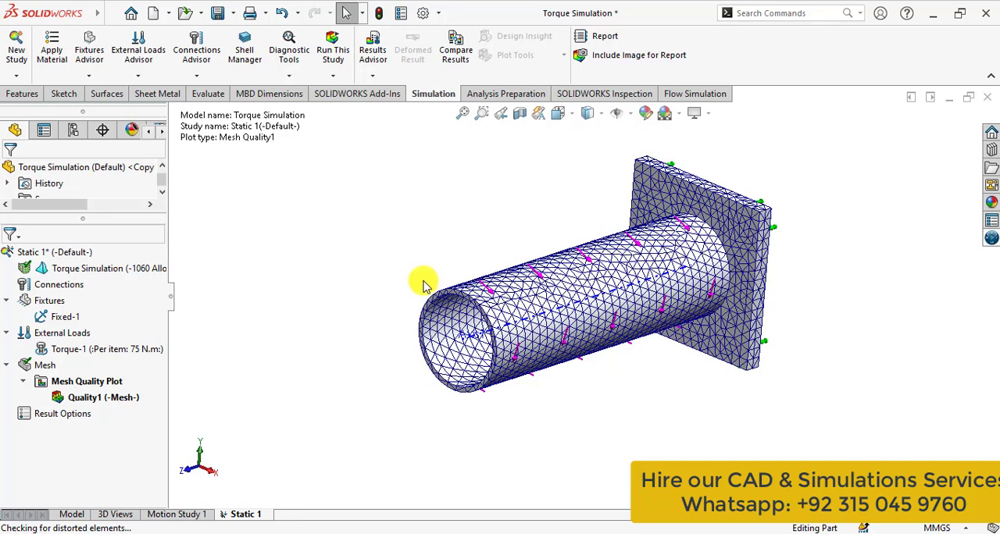
pyautogui.moveTo(316, 141)
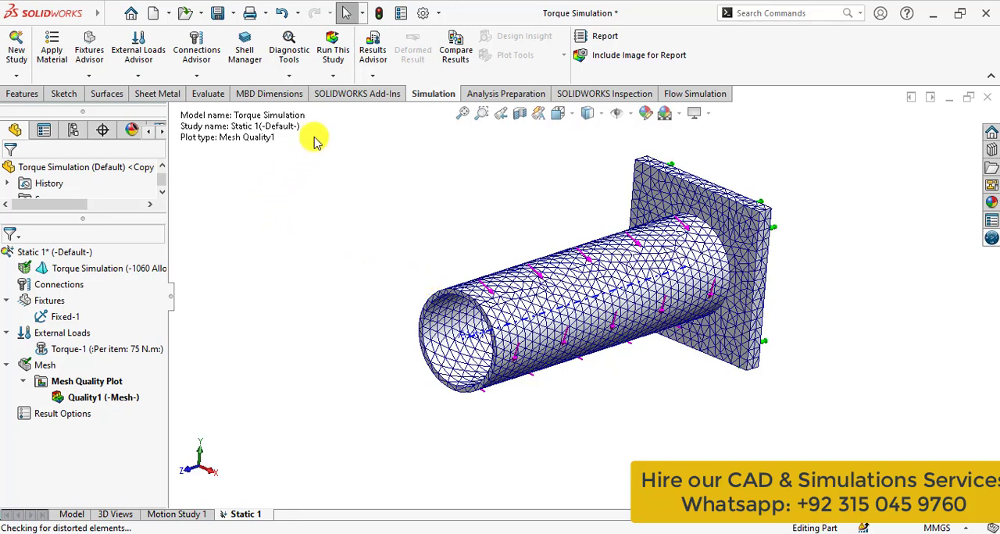
# Run Static 1 until the solver produces the von Mises stress plot
pyautogui.click(335, 46)
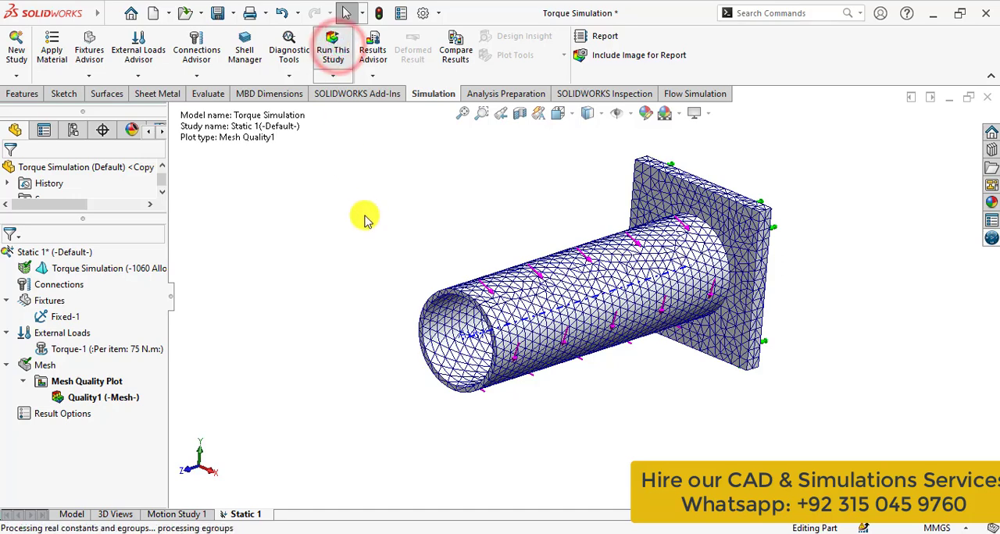
pyautogui.click(333, 45)
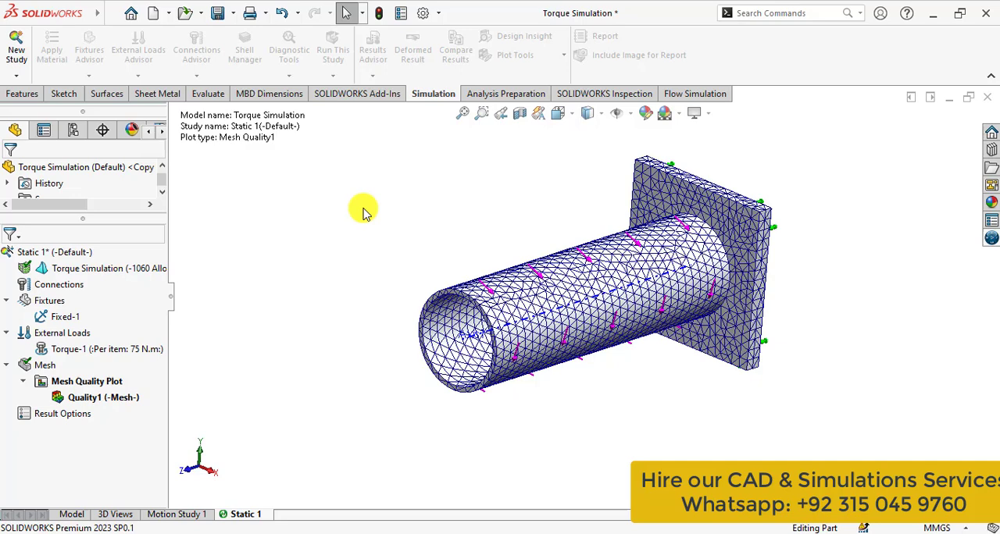
pyautogui.click(332, 44)
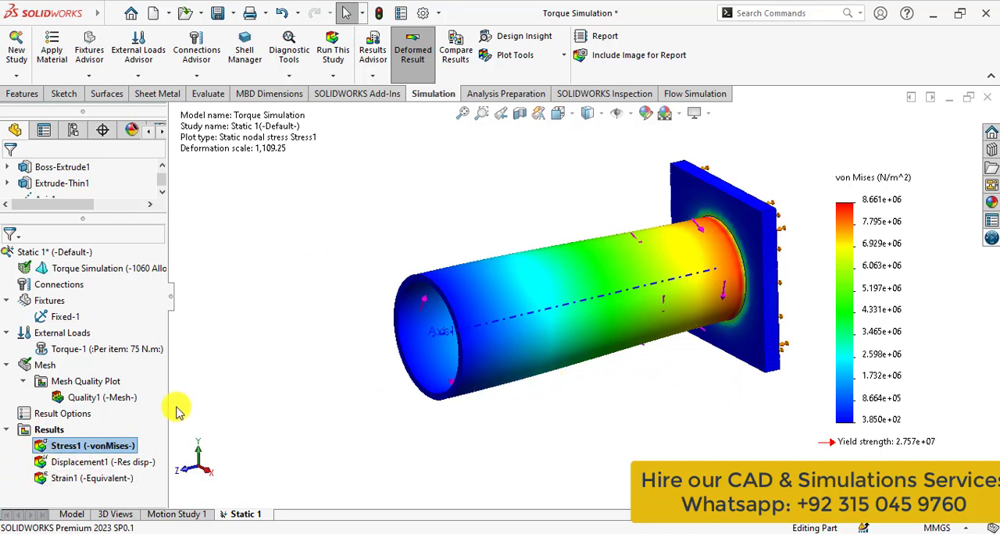
# Edit Stress1's definition to report von Mises stress in N/mm^2 (MPa)
pyautogui.rightClick(75, 445)
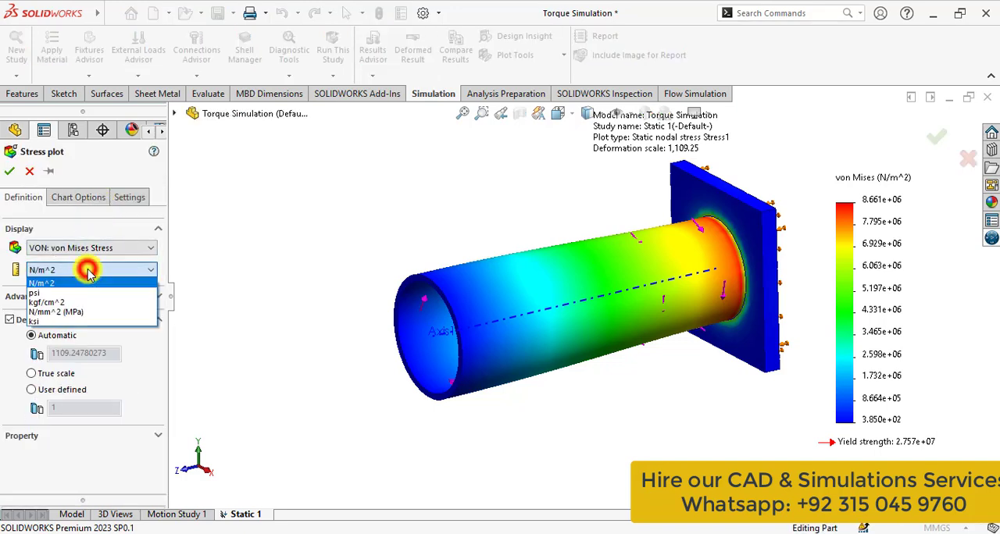
pyautogui.click(68, 320)
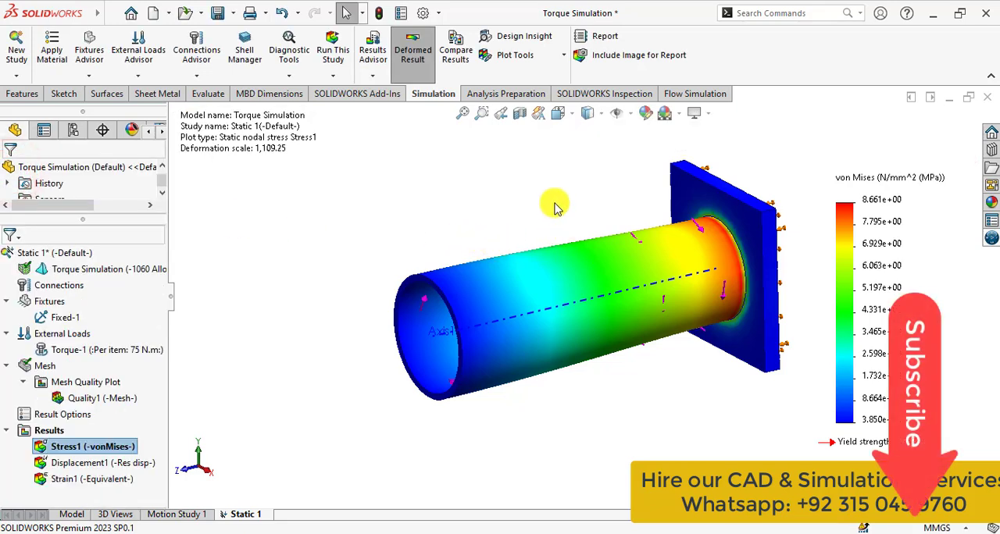
pyautogui.moveTo(514, 186)
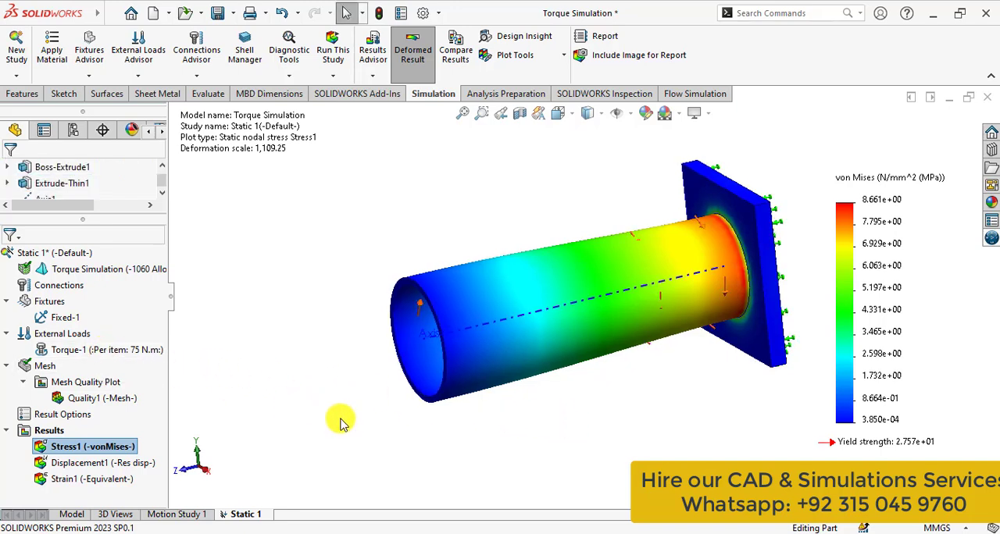
# Show the Displacement1 resultant plot in mm and animate it
pyautogui.click(86, 462)
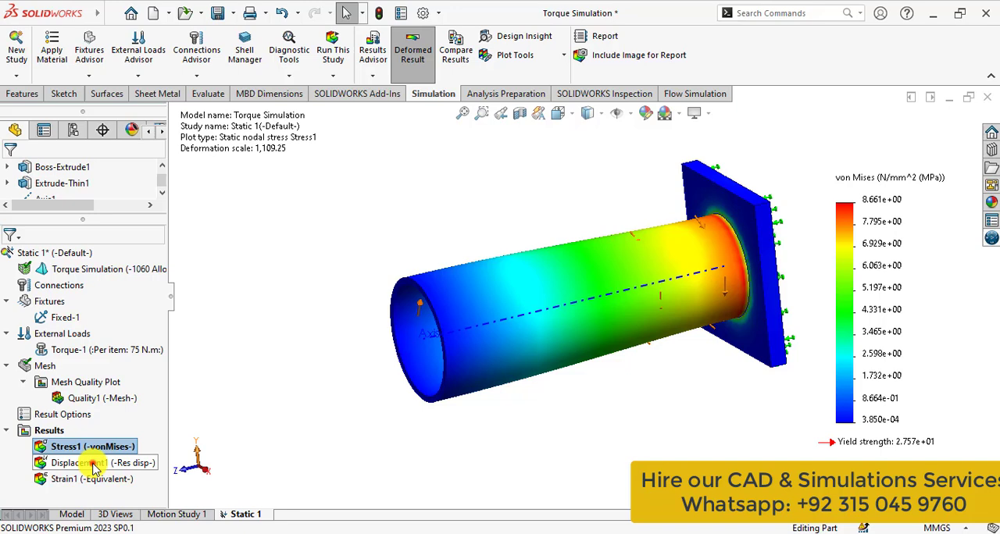
pyautogui.doubleClick(86, 462)
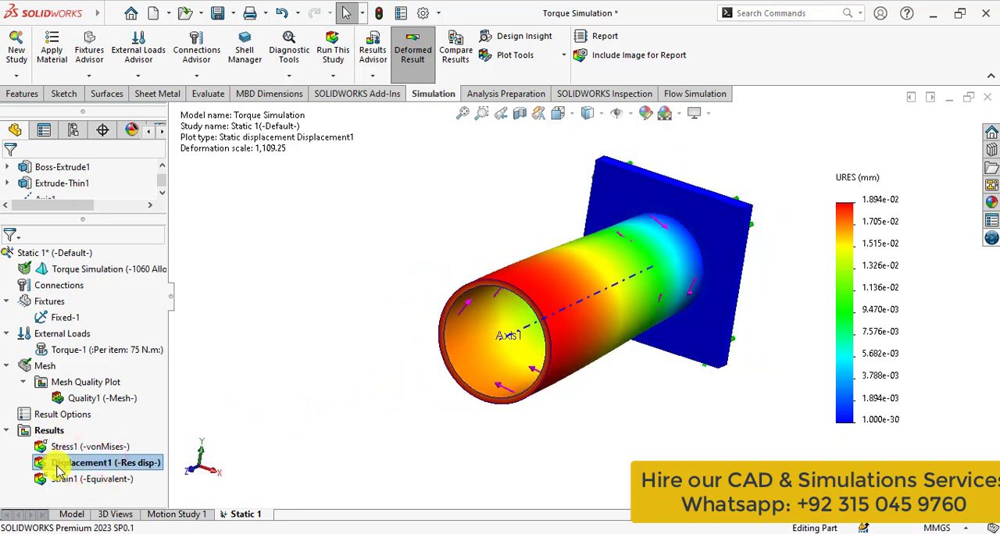
pyautogui.rightClick(78, 462)
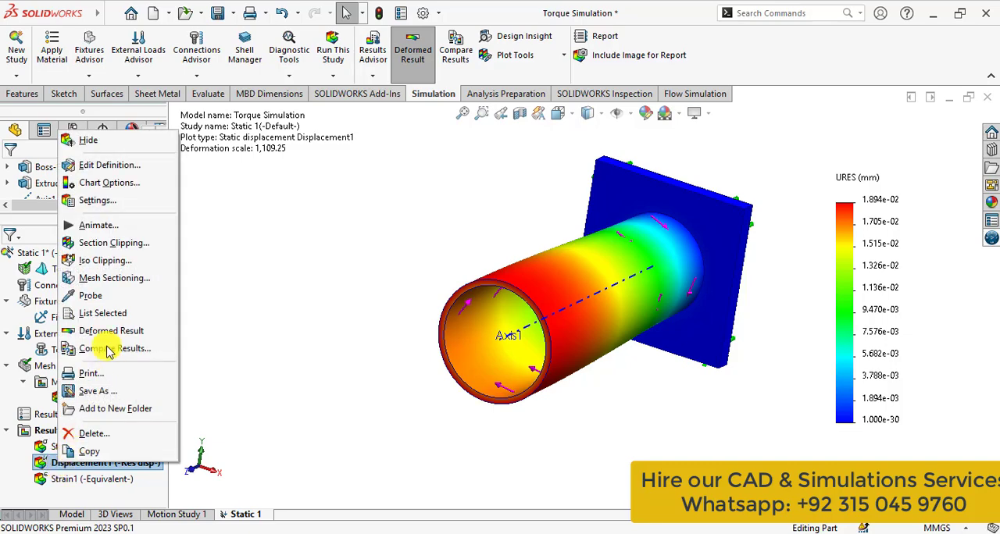
pyautogui.click(98, 224)
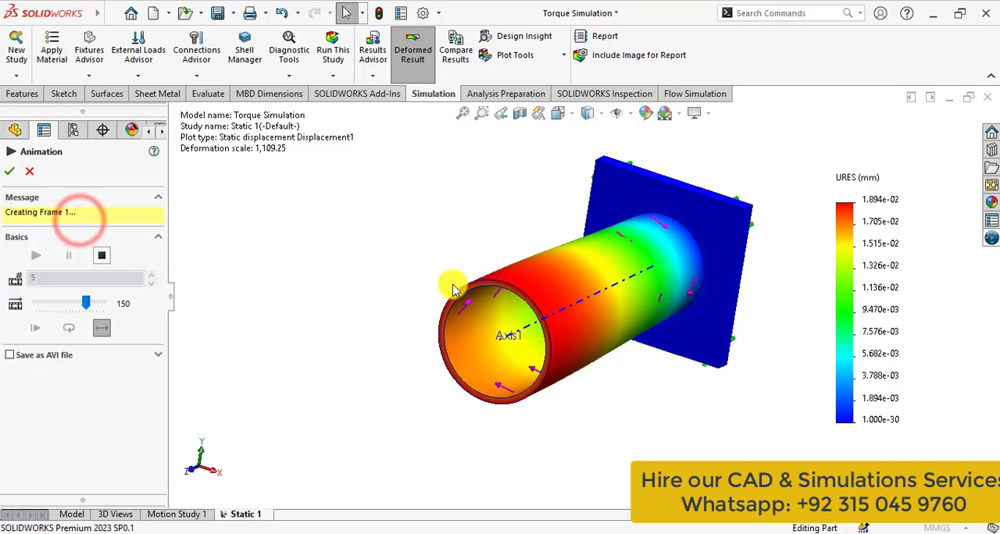